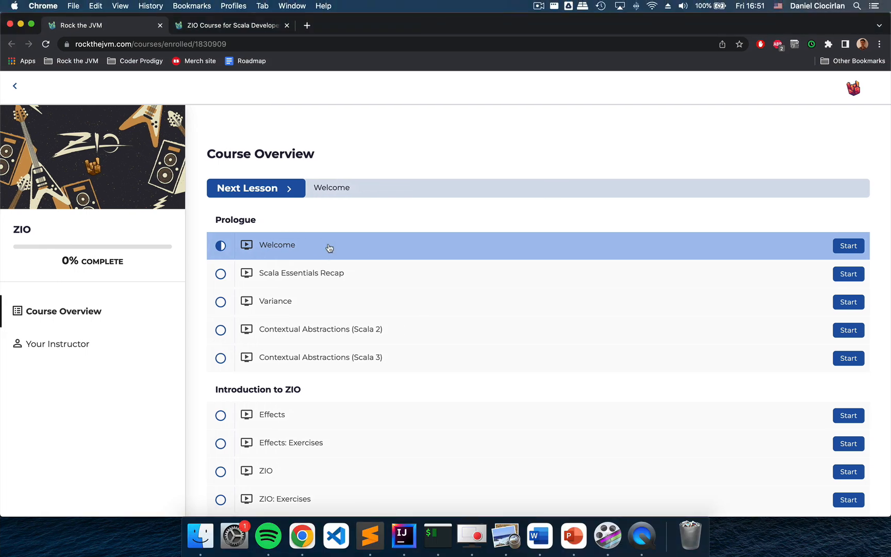
mouse_move(207, 220)
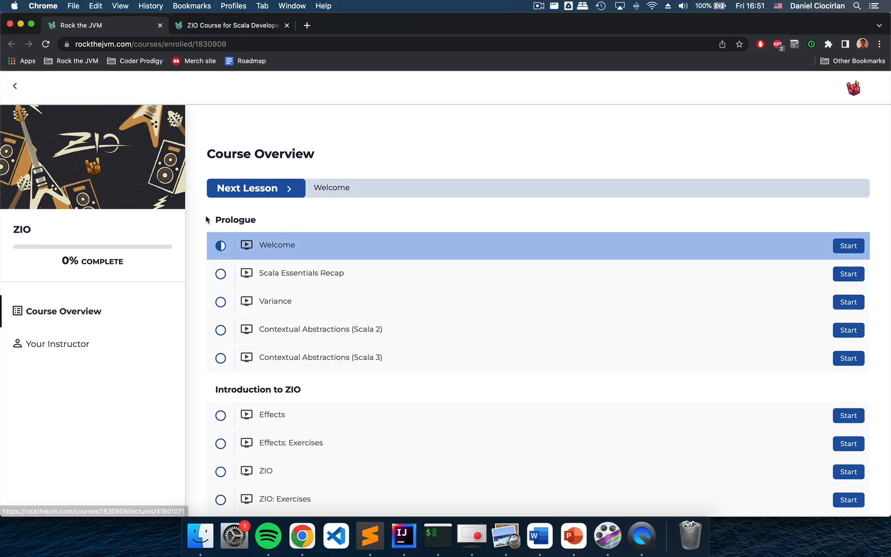
mouse_move(296, 306)
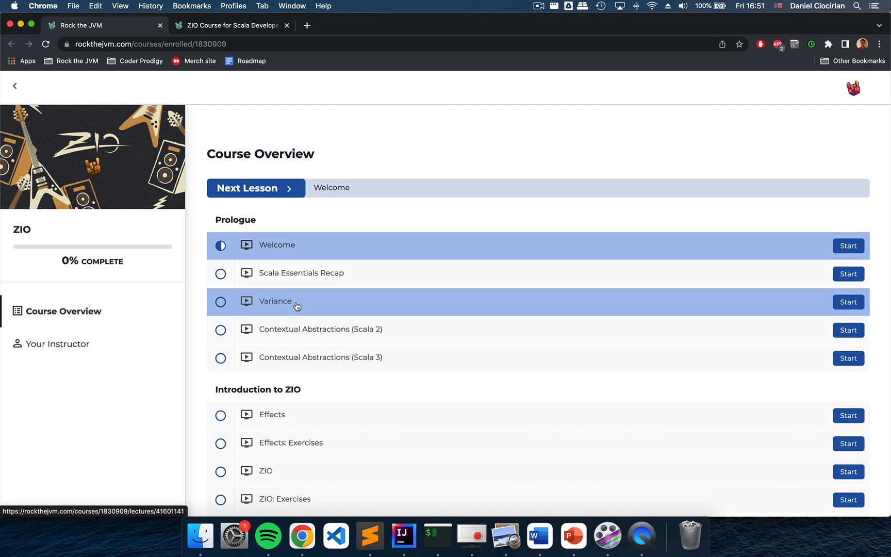
mouse_move(255, 309)
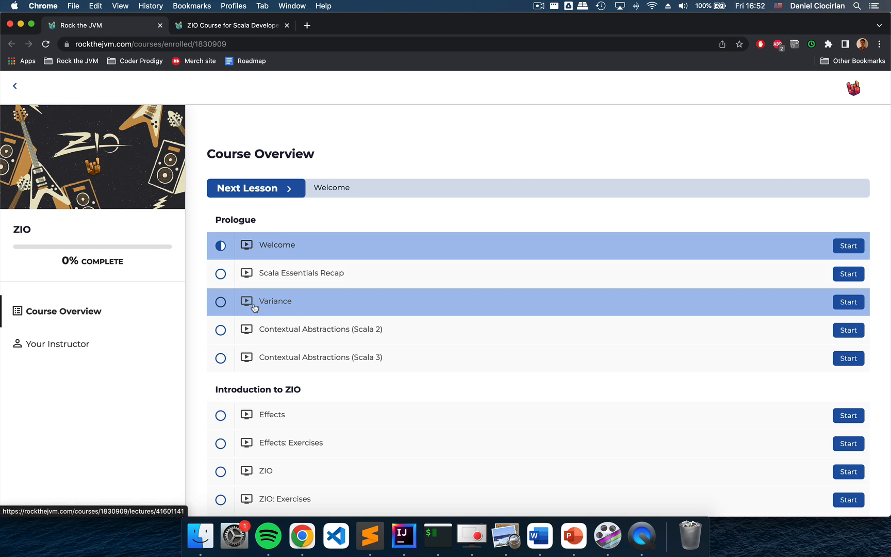
mouse_move(273, 338)
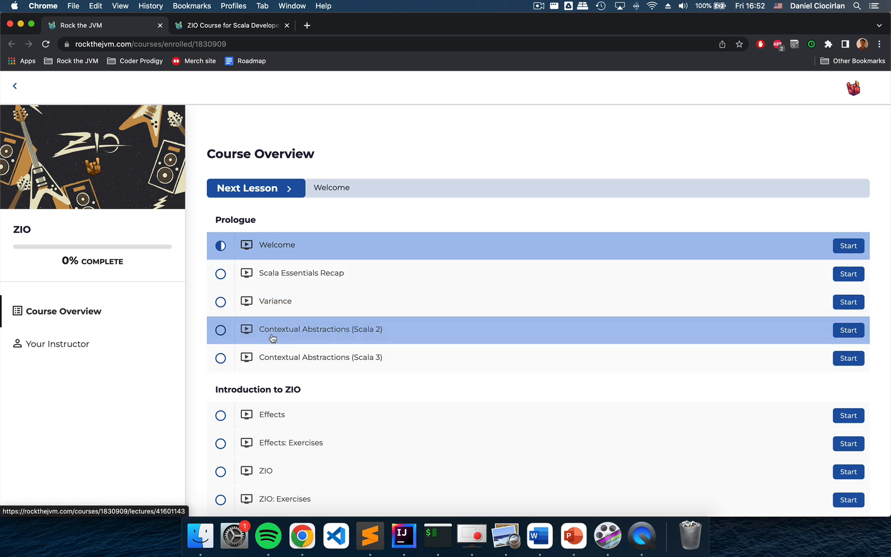
mouse_move(376, 327)
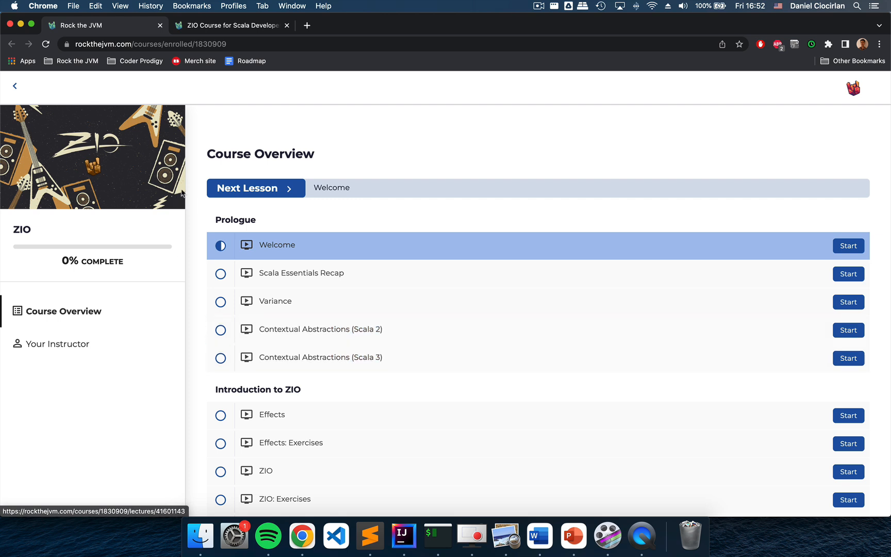
mouse_move(199, 197)
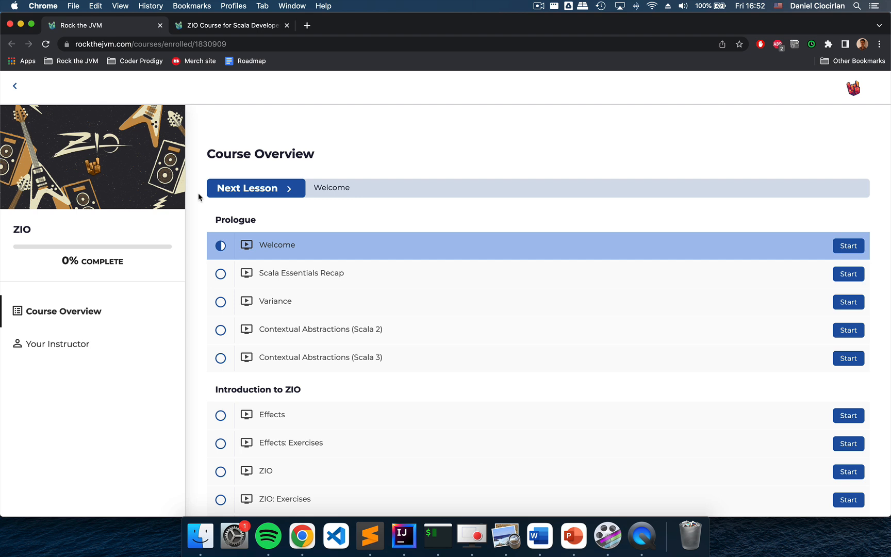
scroll("down", 3)
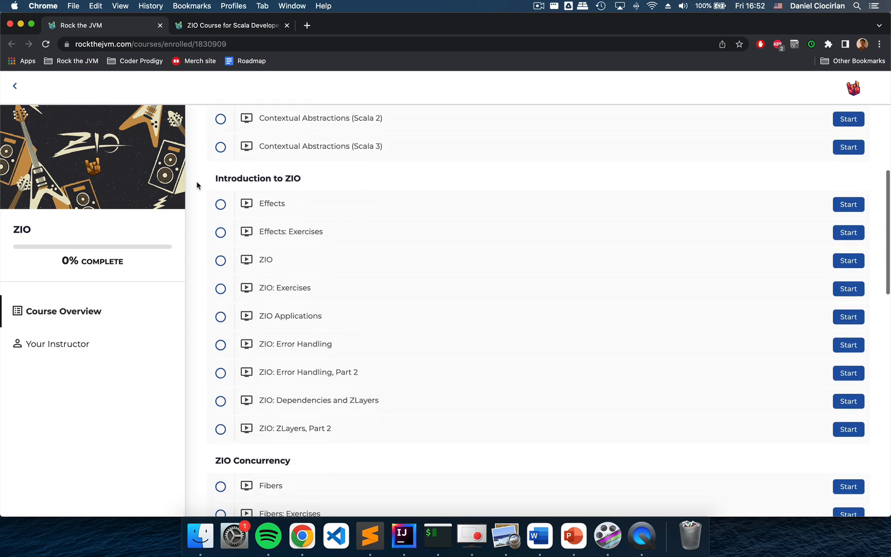
scroll("down", 3)
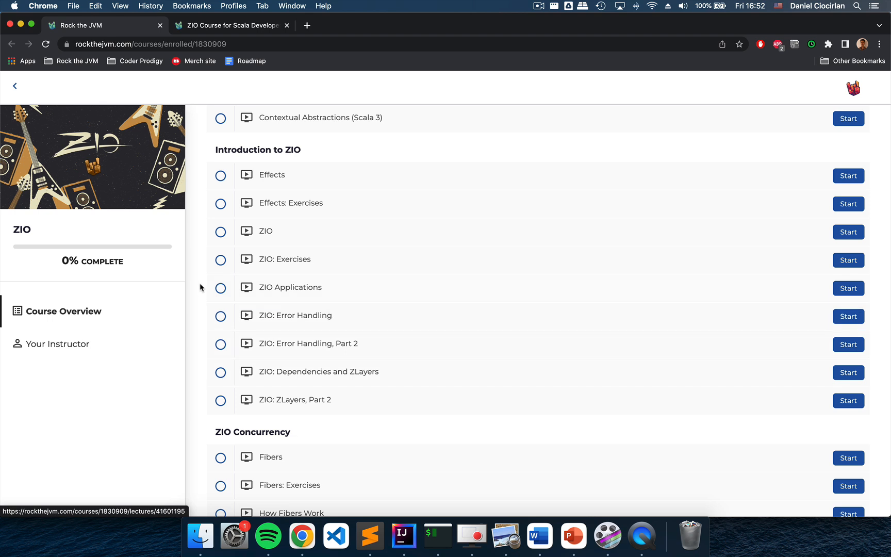
mouse_move(295, 316)
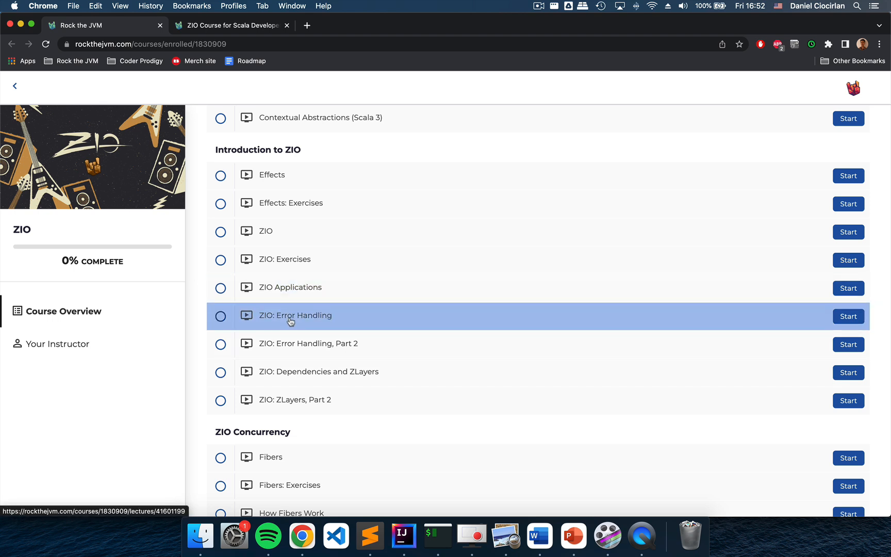
mouse_move(198, 253)
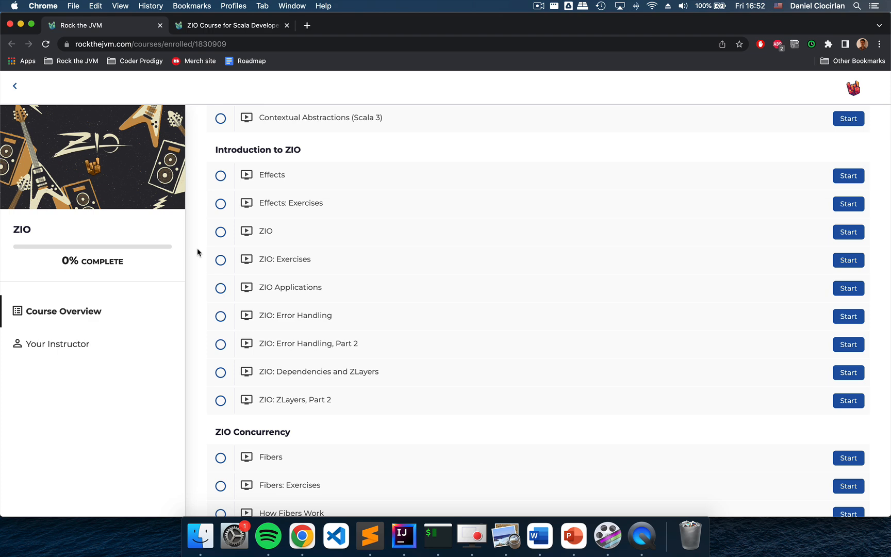
scroll("down", 3)
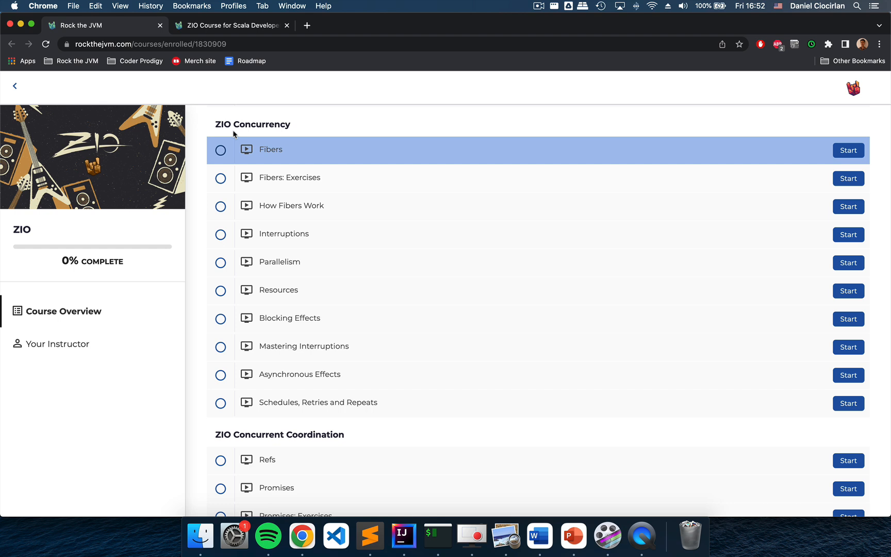
mouse_move(293, 127)
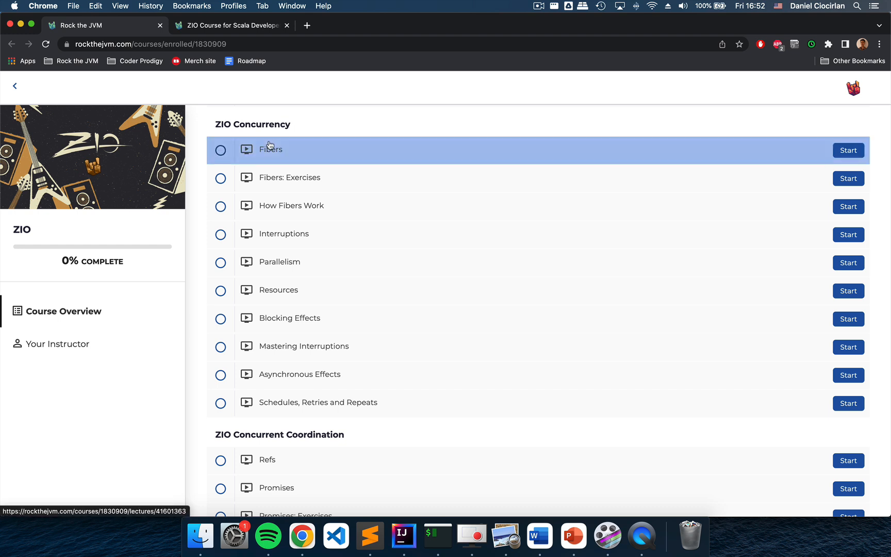
mouse_move(204, 124)
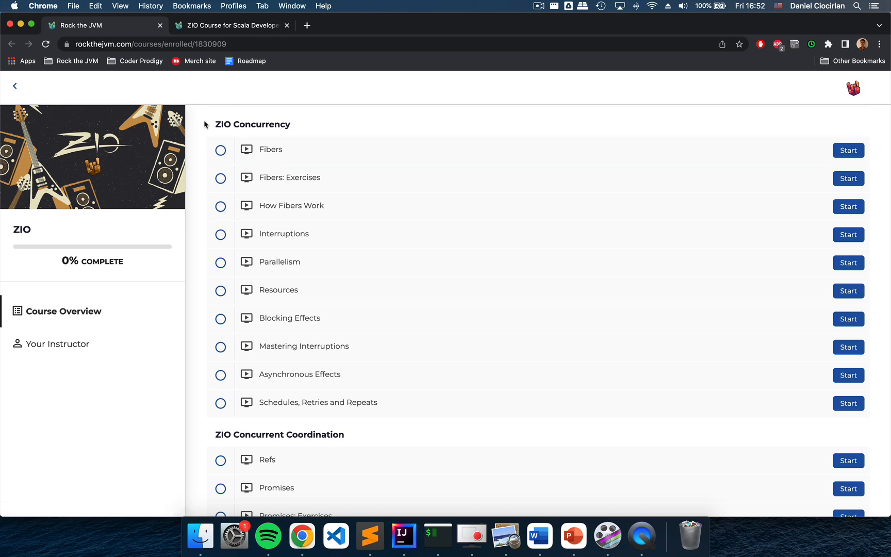
mouse_move(317, 445)
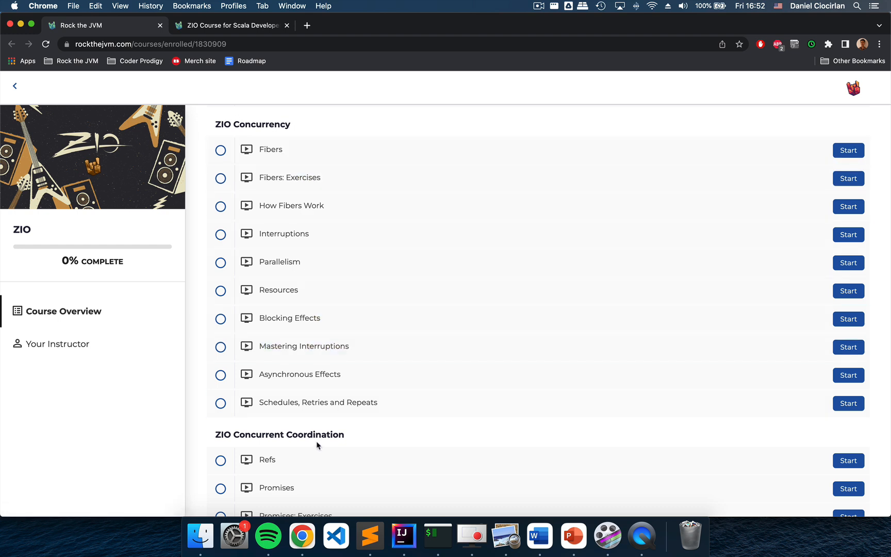
mouse_move(205, 131)
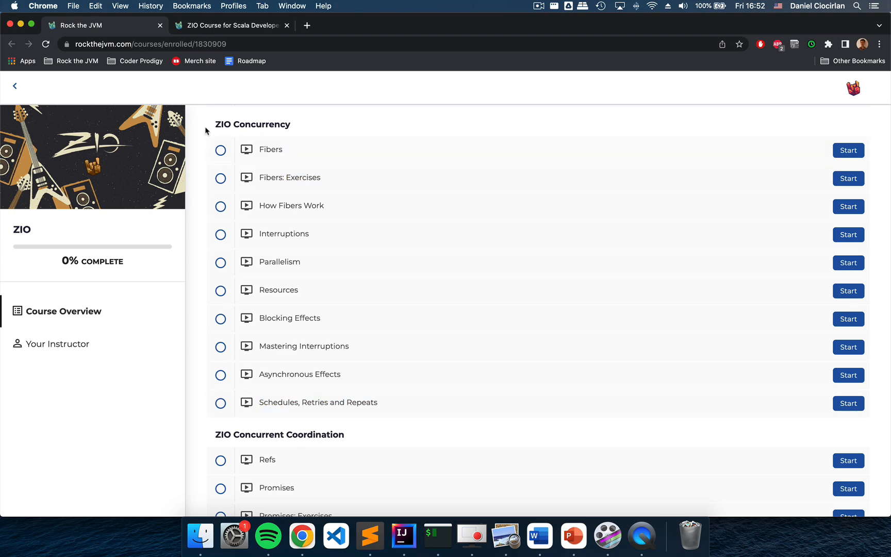
scroll("down", 3)
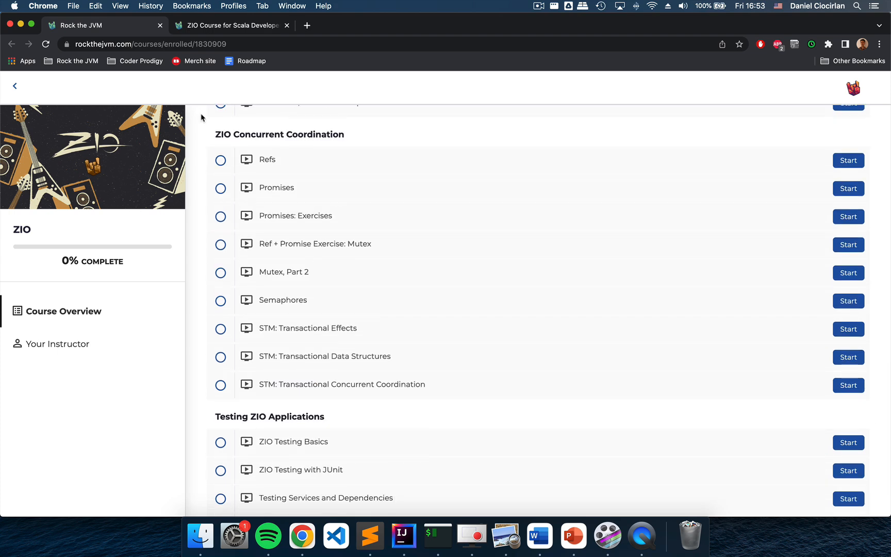
mouse_move(212, 137)
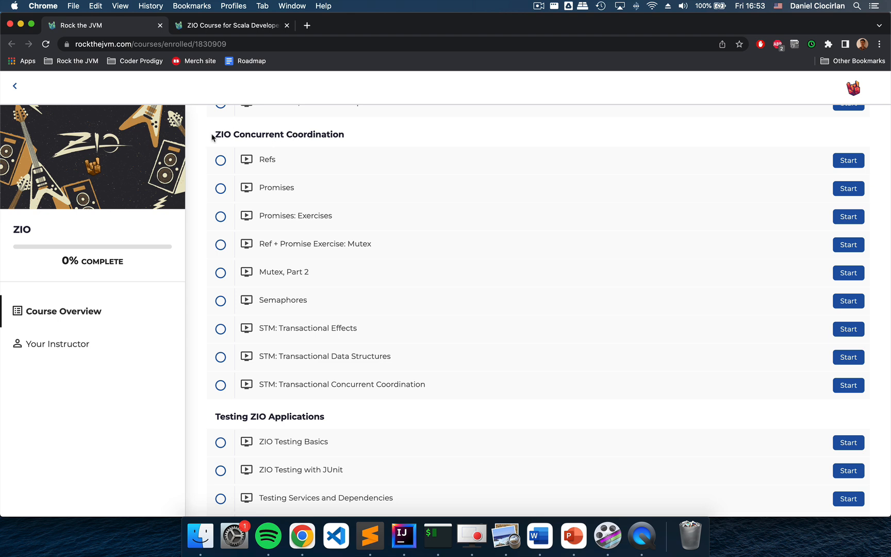
mouse_move(267, 160)
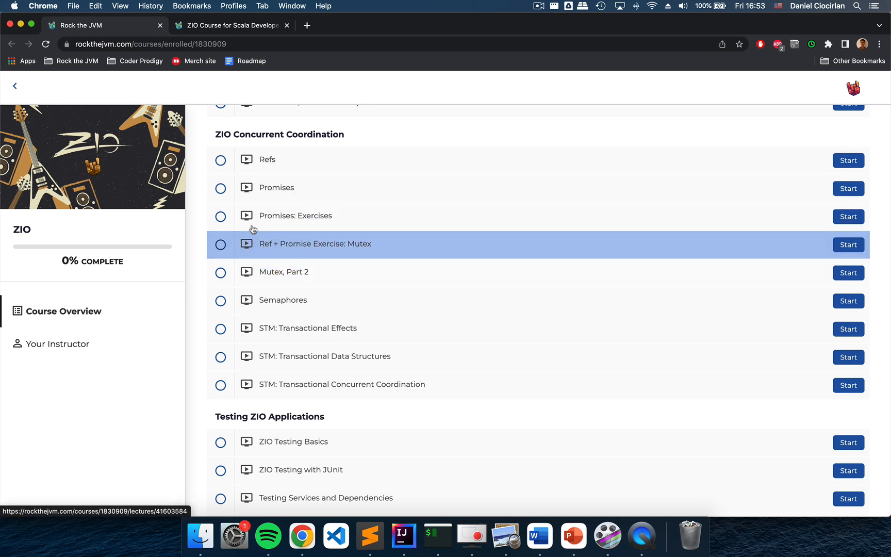
mouse_move(199, 154)
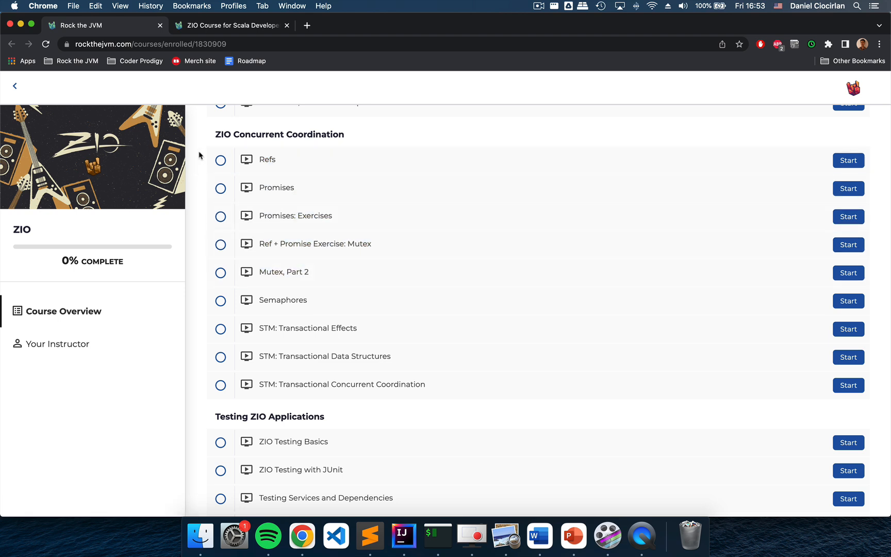
mouse_move(285, 272)
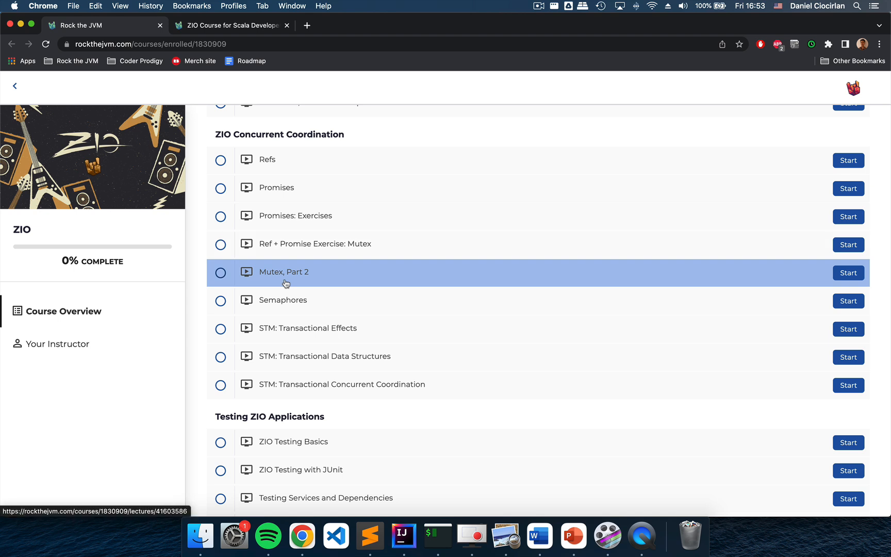
mouse_move(272, 356)
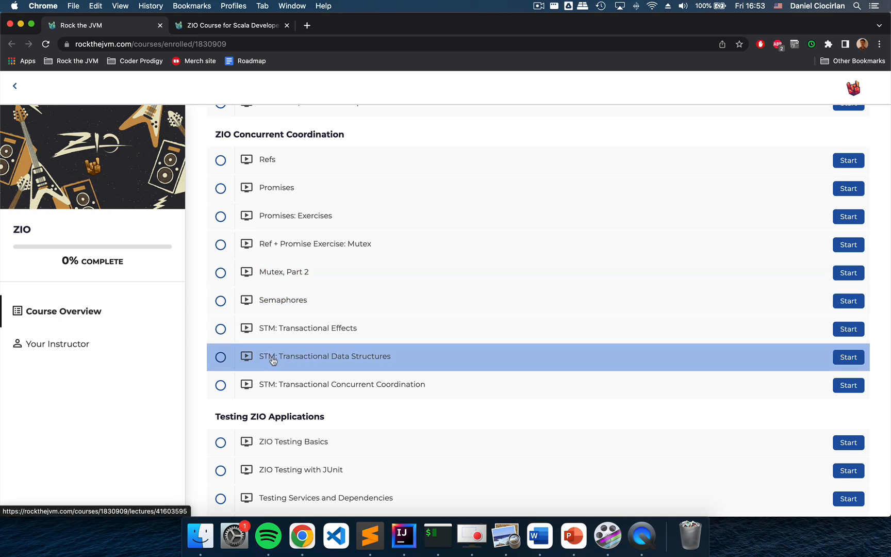
mouse_move(199, 208)
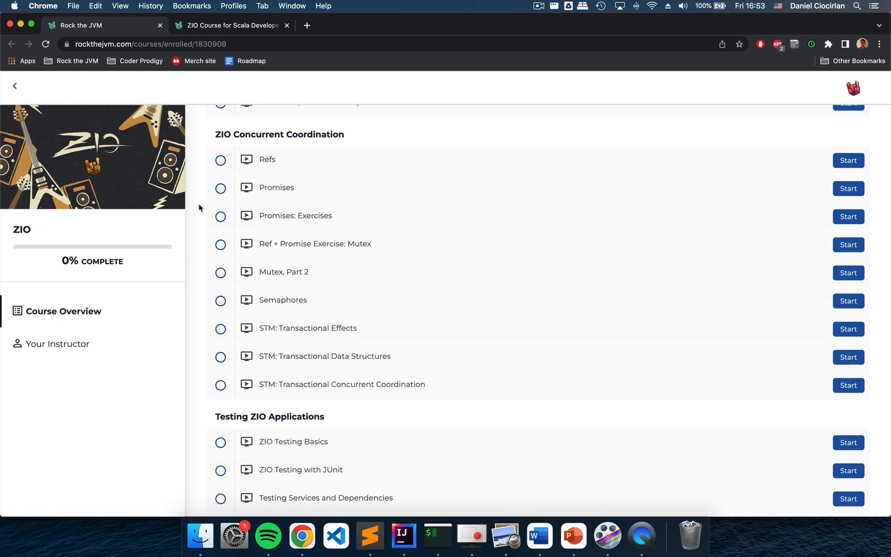
scroll("down", 3)
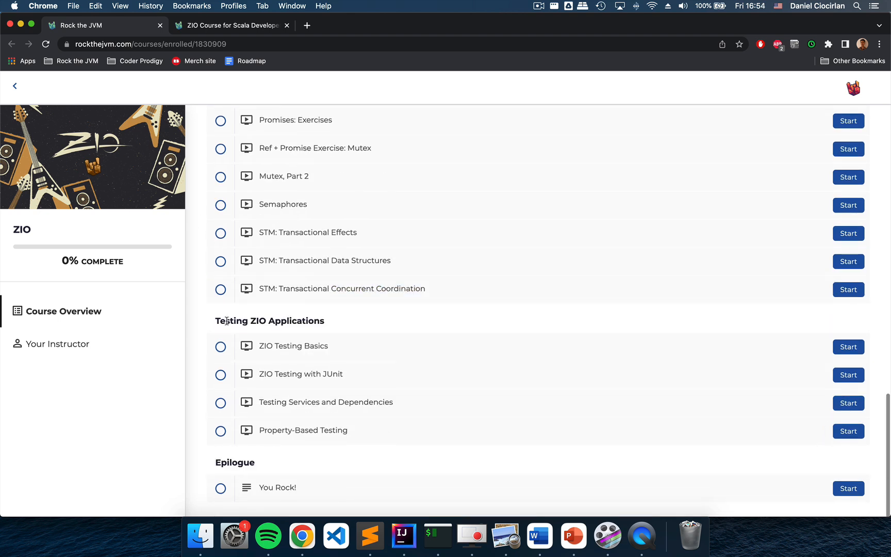
mouse_move(330, 323)
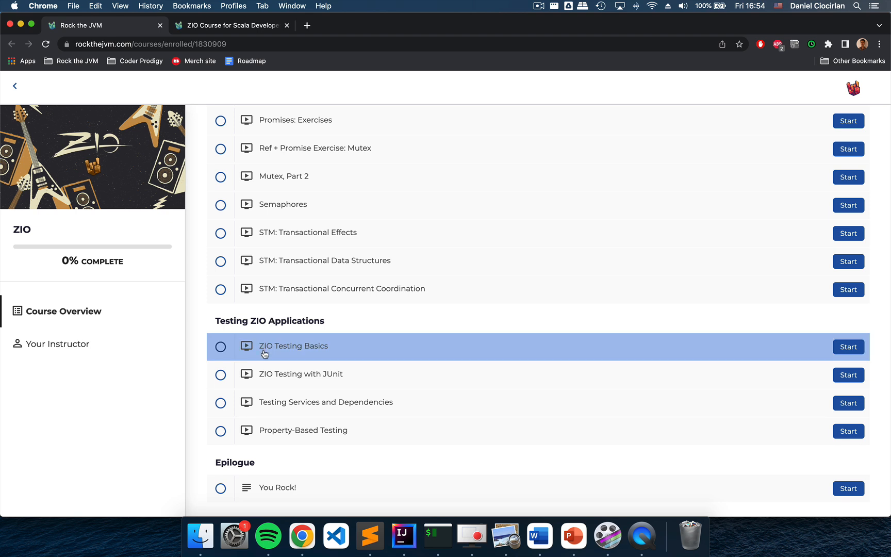
mouse_move(348, 382)
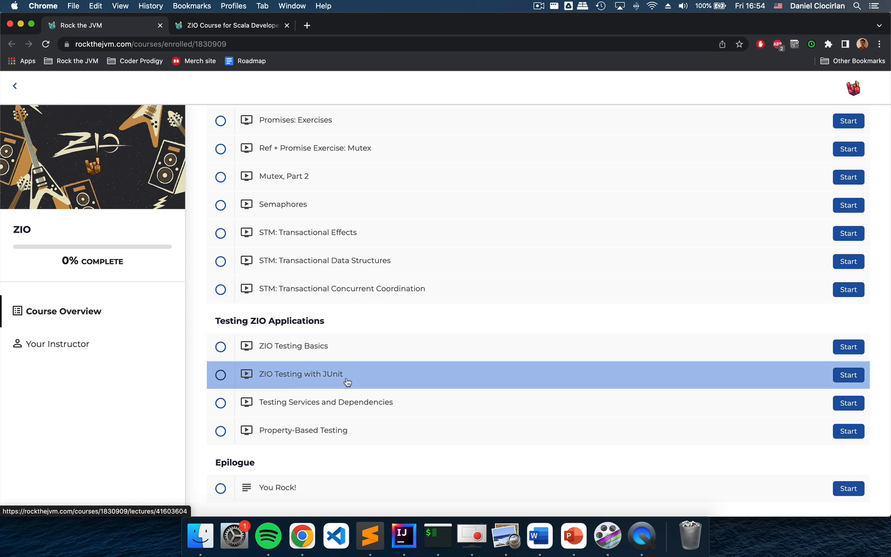
mouse_move(347, 402)
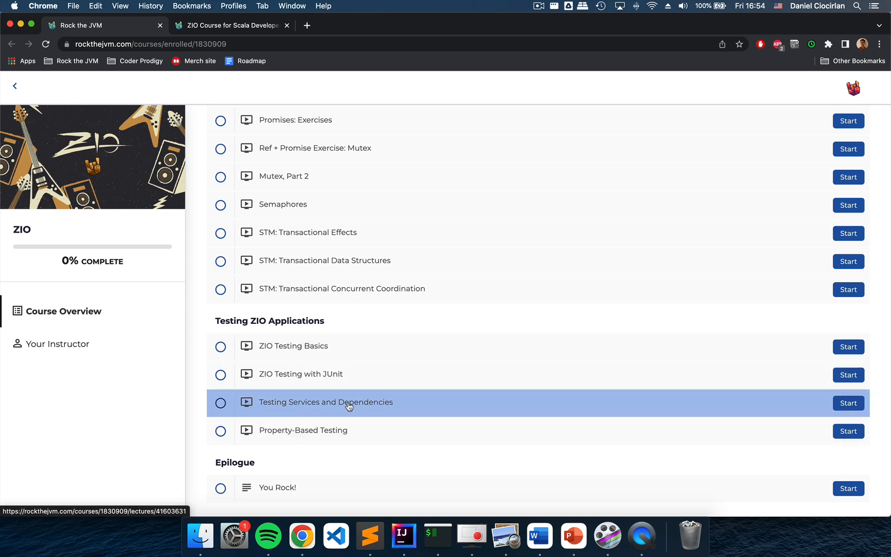
mouse_move(199, 303)
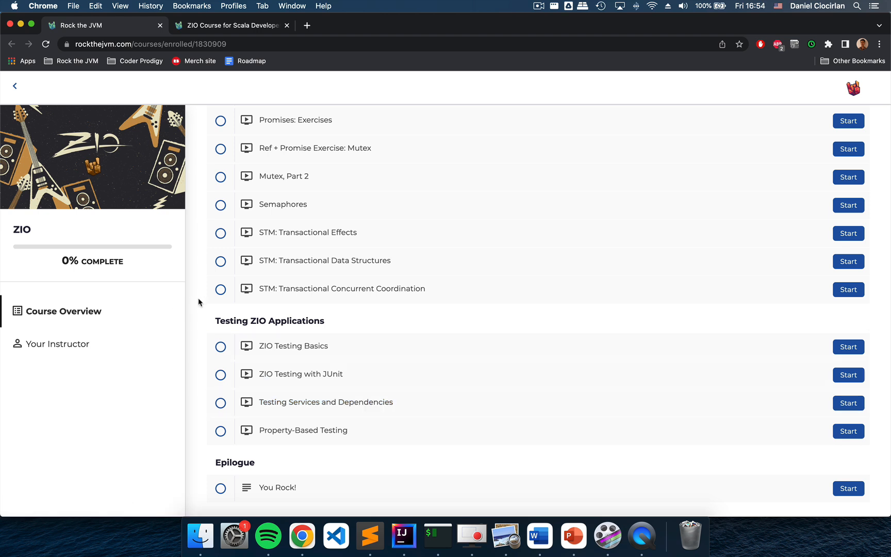
mouse_move(355, 459)
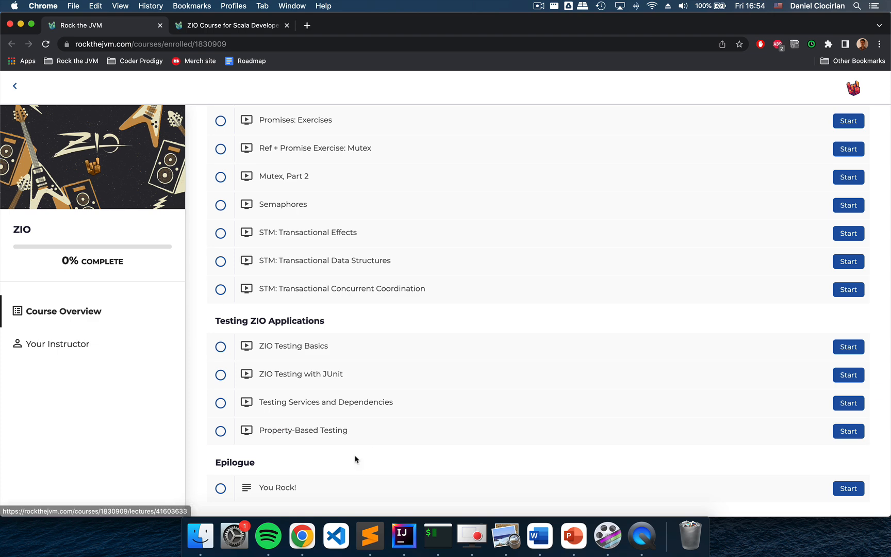
mouse_move(199, 242)
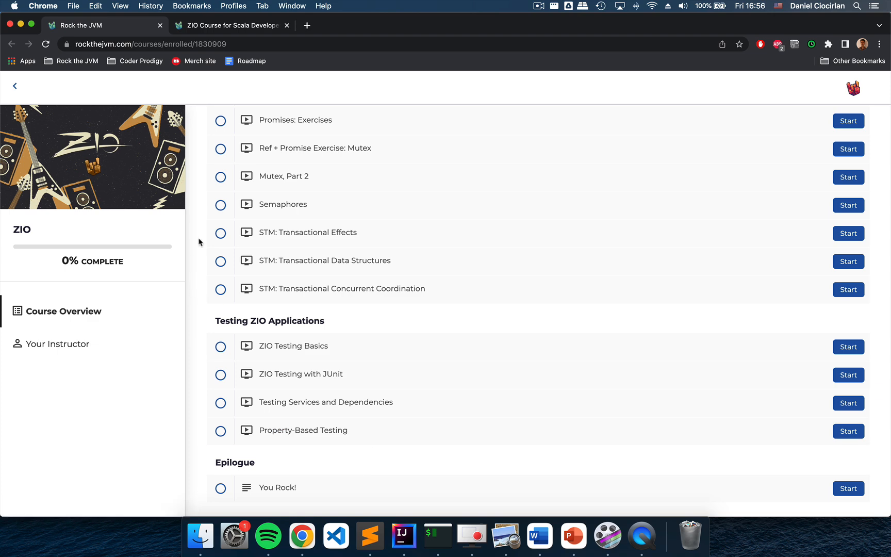
mouse_move(202, 214)
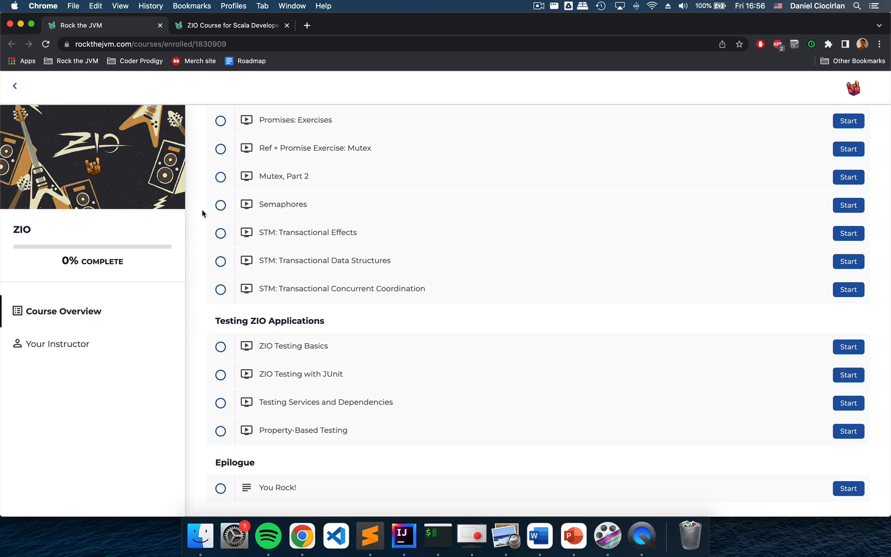
scroll("up", 3)
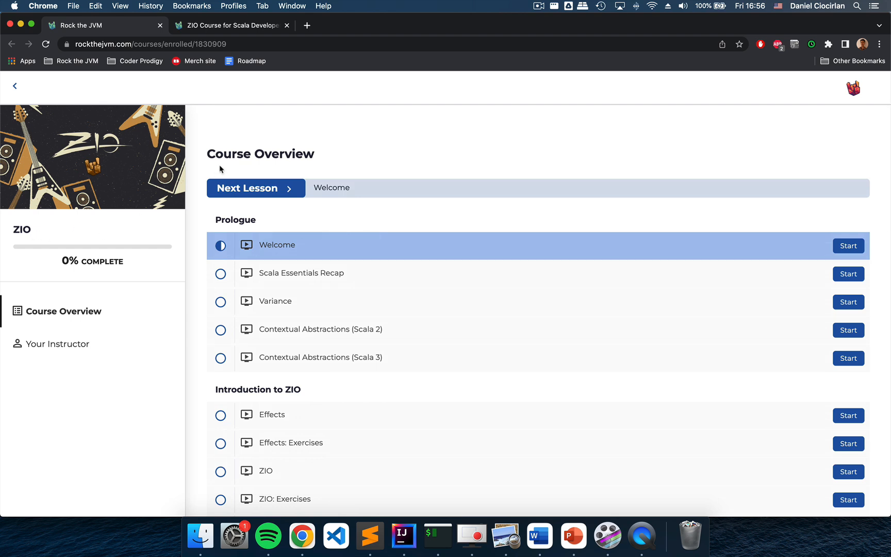
mouse_move(202, 146)
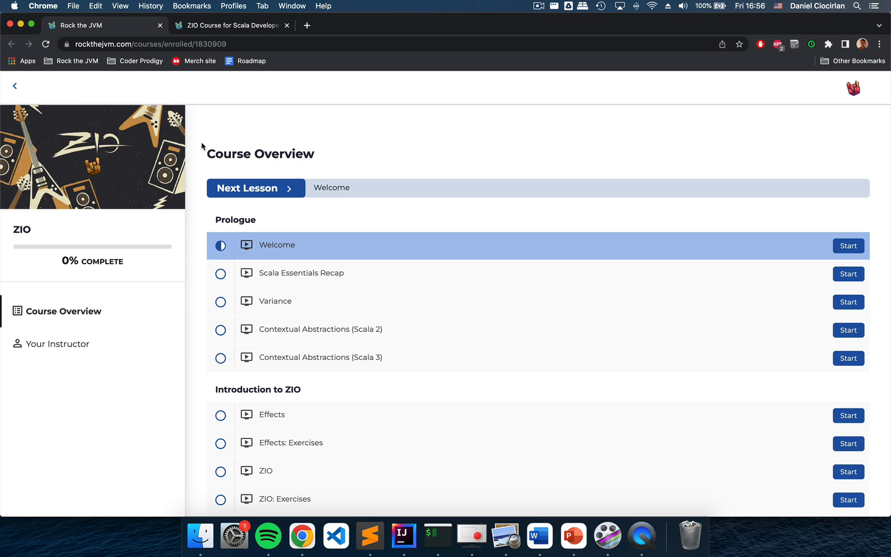
mouse_move(319, 110)
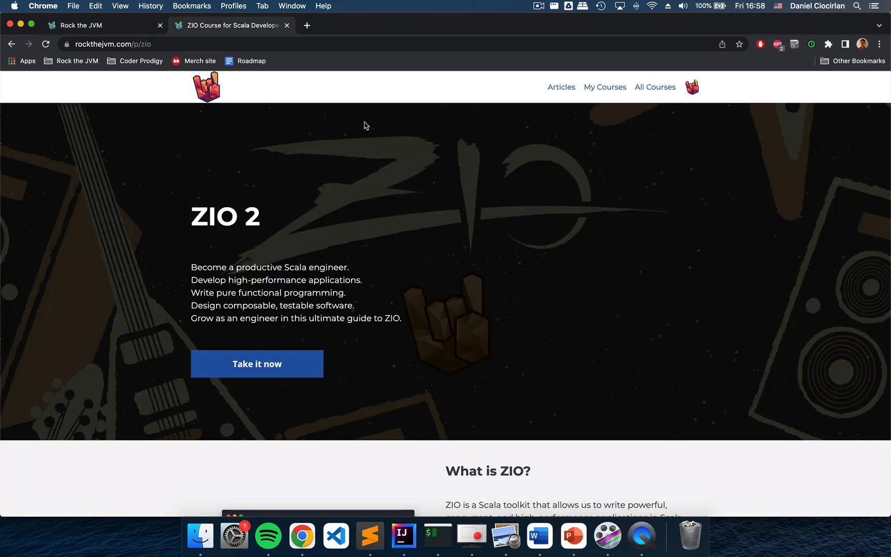
mouse_move(278, 263)
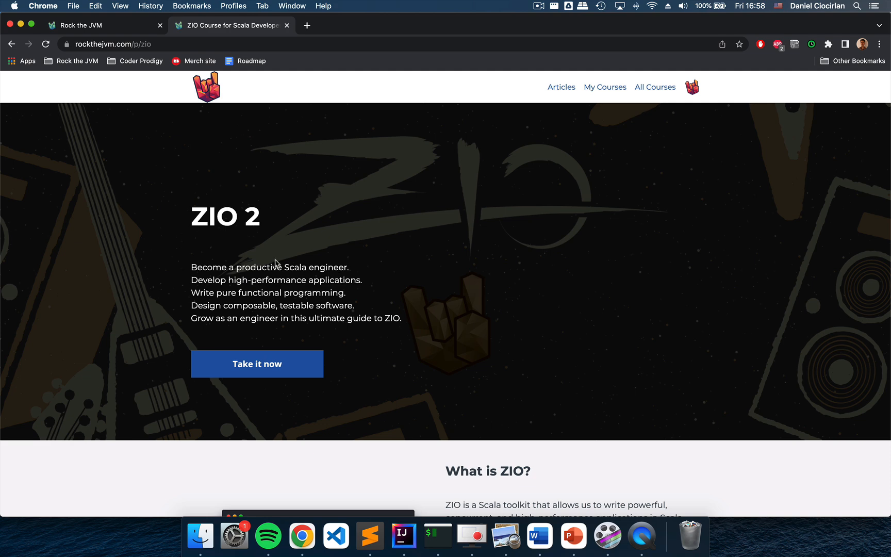
scroll("down", 3)
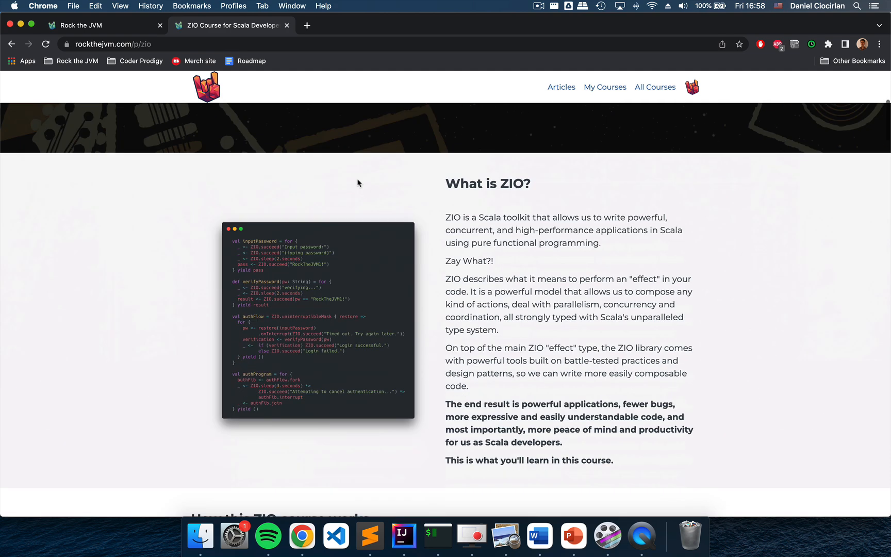
mouse_move(639, 186)
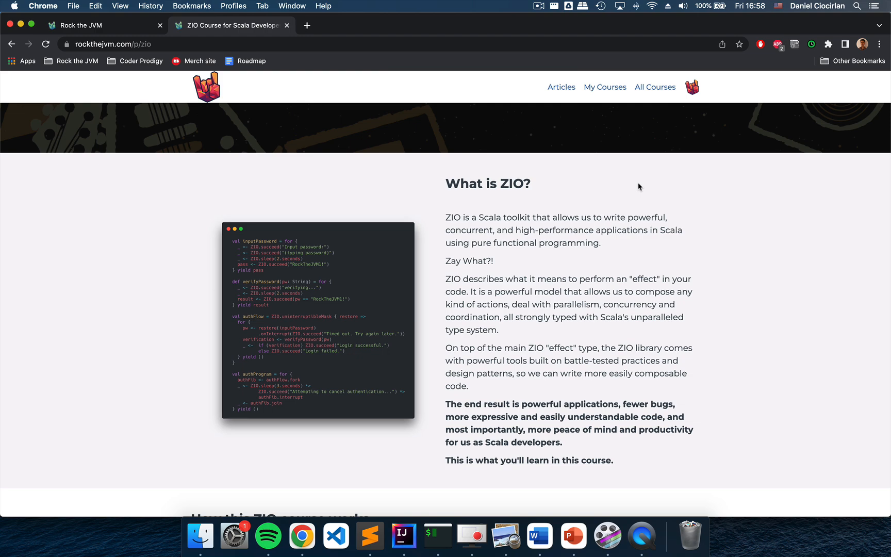
scroll("down", 3)
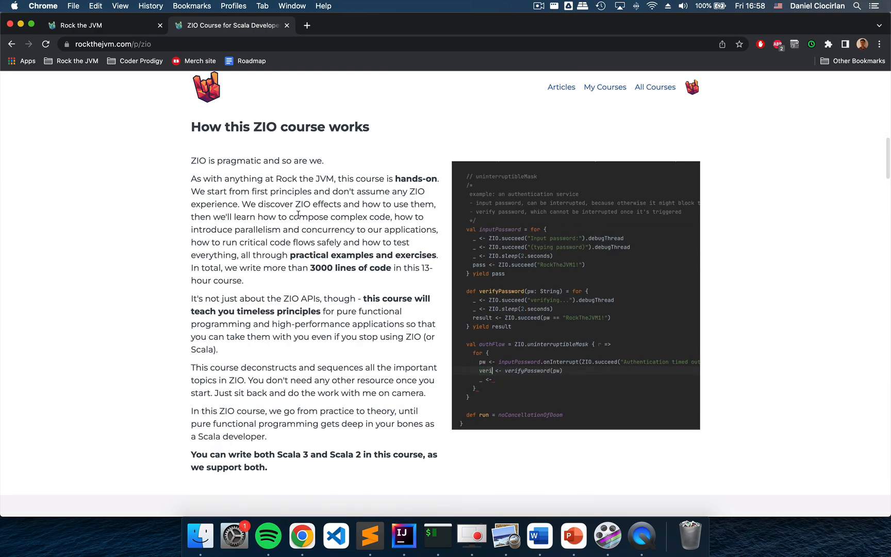
scroll("down", 3)
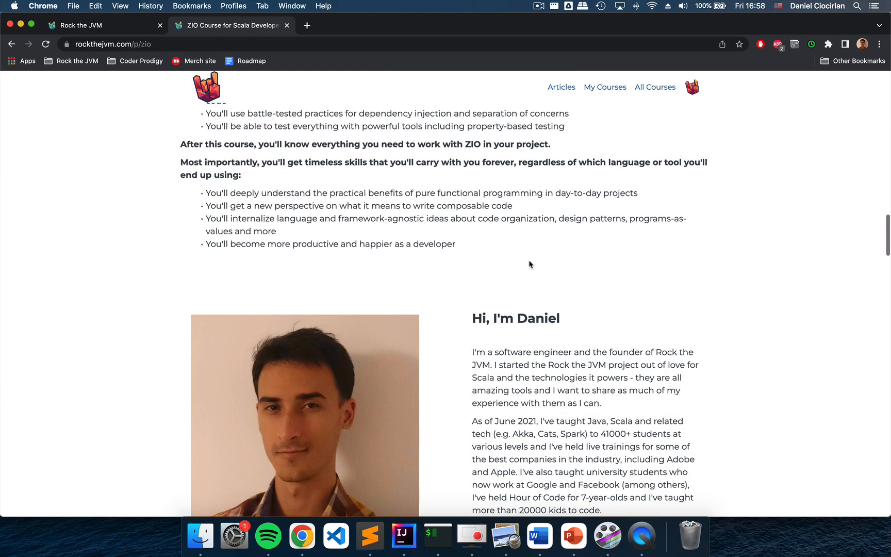
scroll("down", 3)
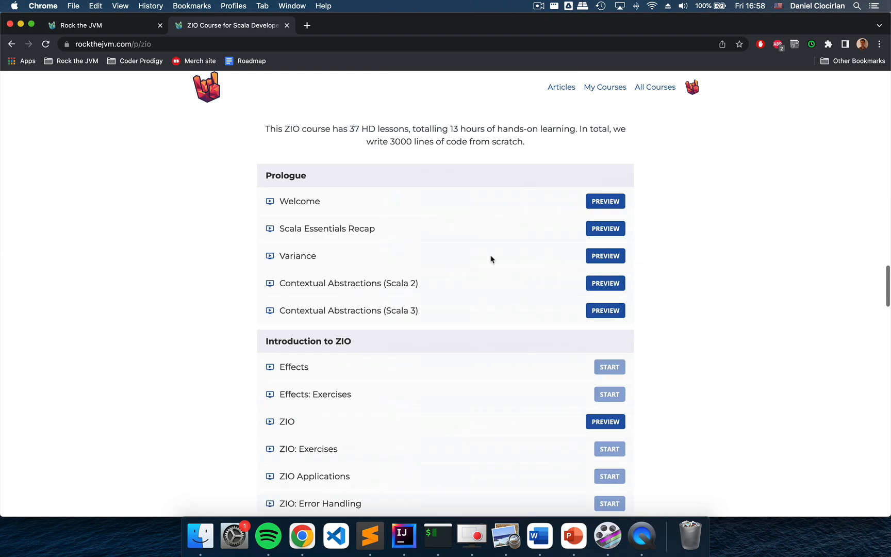
scroll("down", 3)
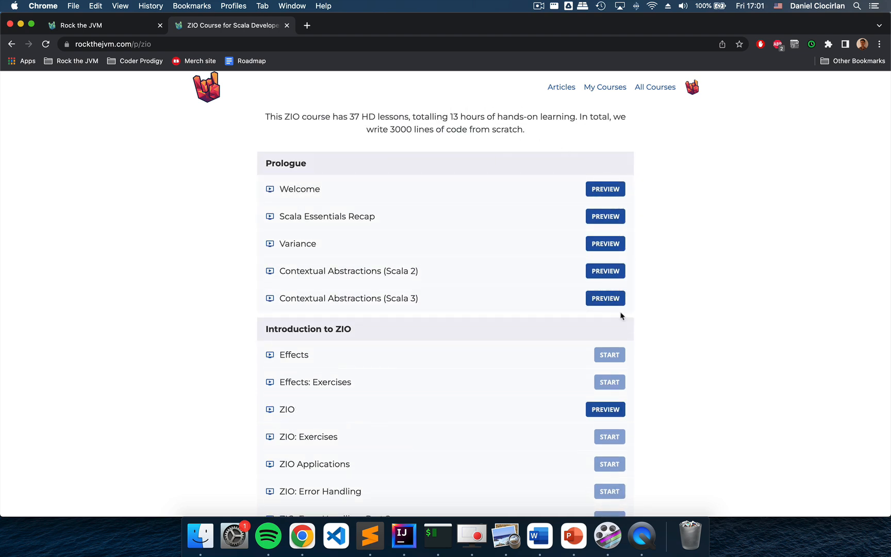
mouse_move(712, 178)
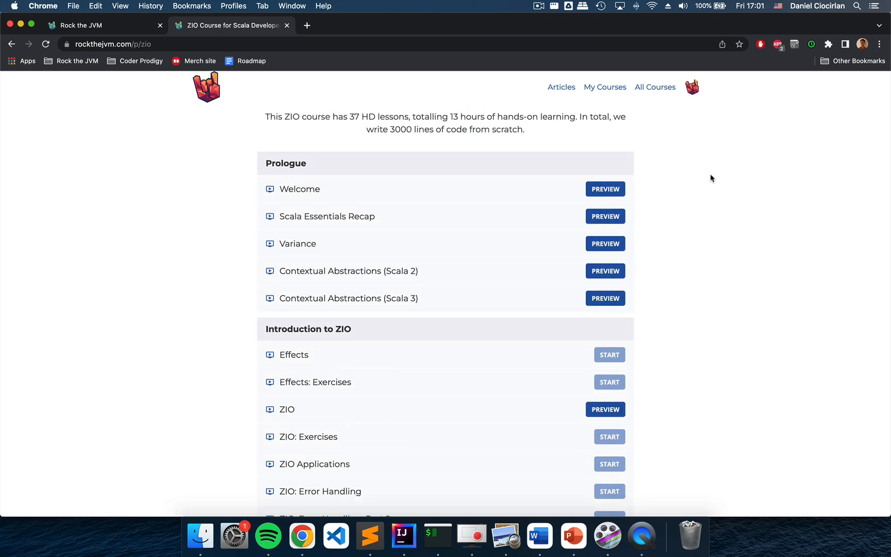
mouse_move(653, 313)
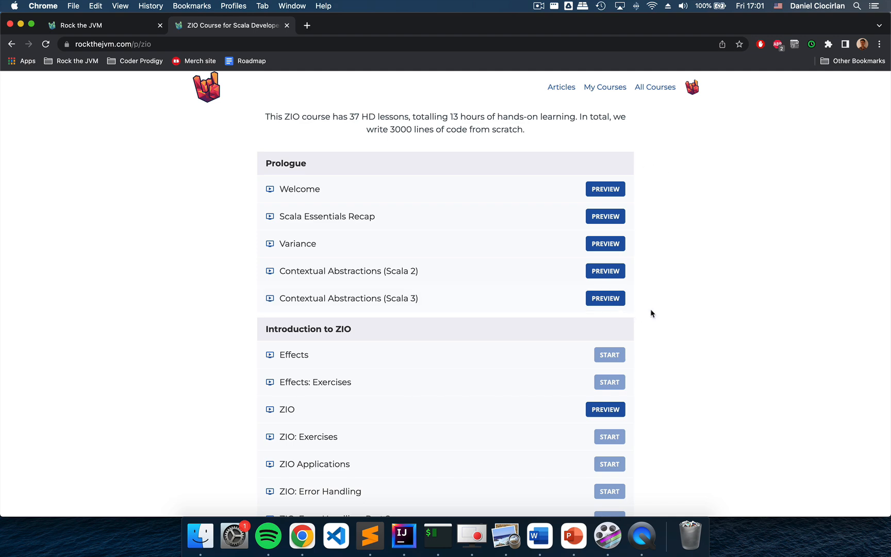